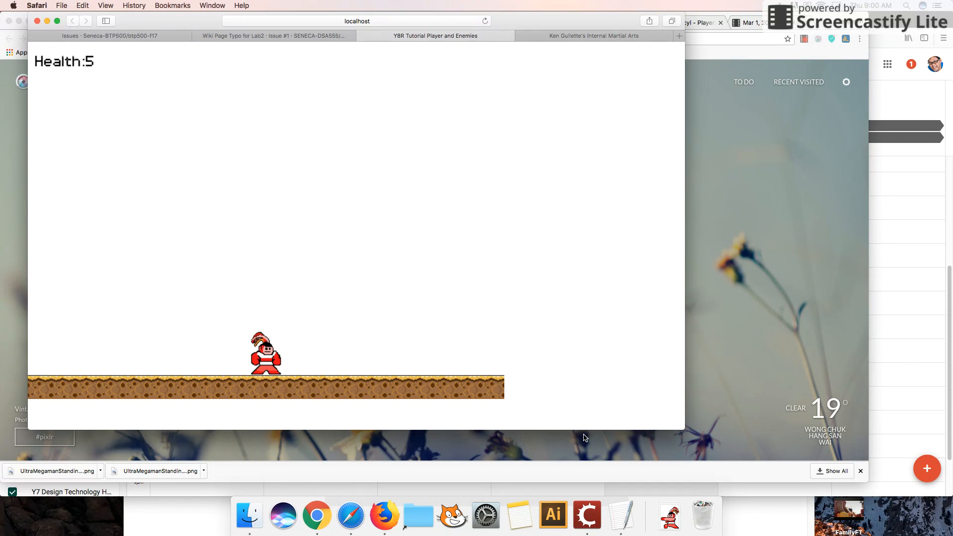
mouse_move(587, 514)
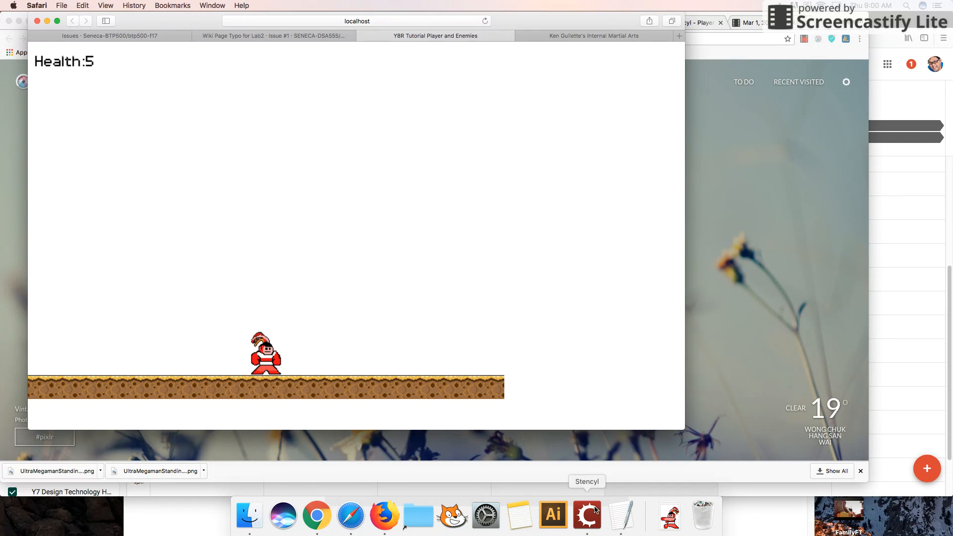
Step: Return to the Stencyl project to edit UltraMegaman's Touching Enemy melee condition
click(587, 516)
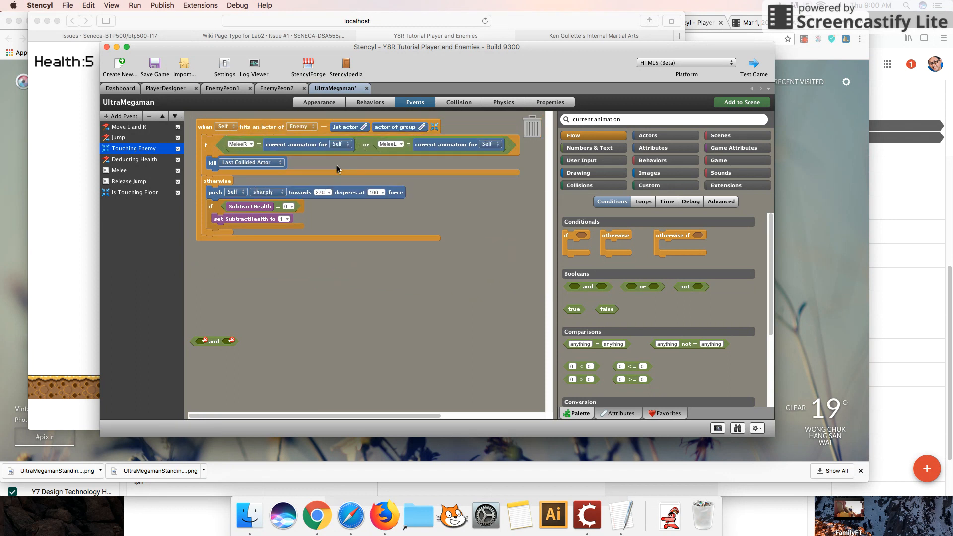
mouse_move(289, 146)
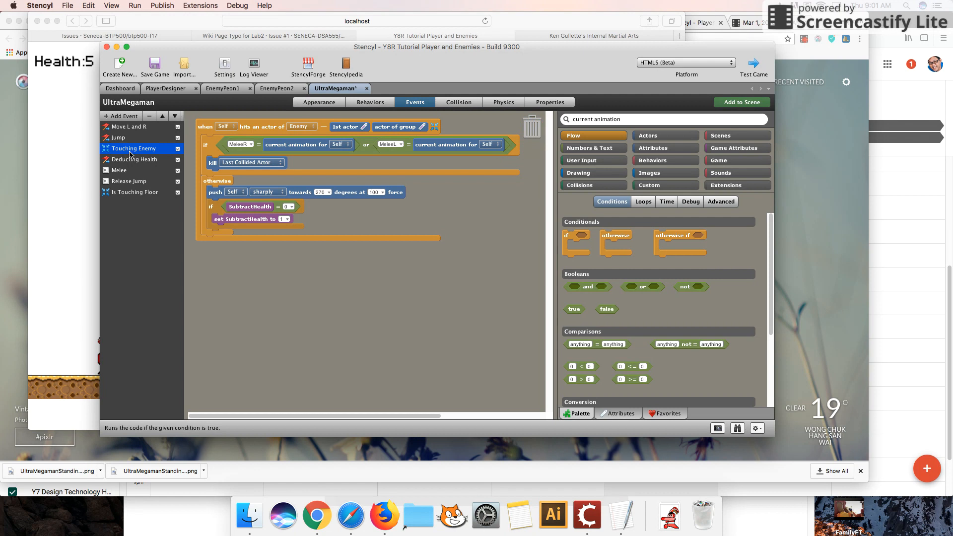
mouse_move(446, 107)
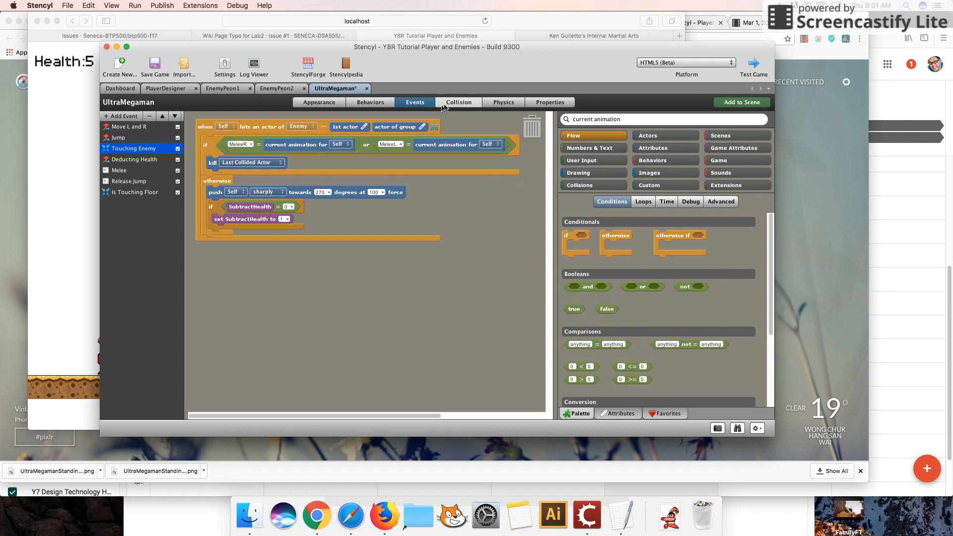
Step: Shrink MeleeR's collision box to the lower body (50×11) and show MeleeL's full-height box
click(459, 102)
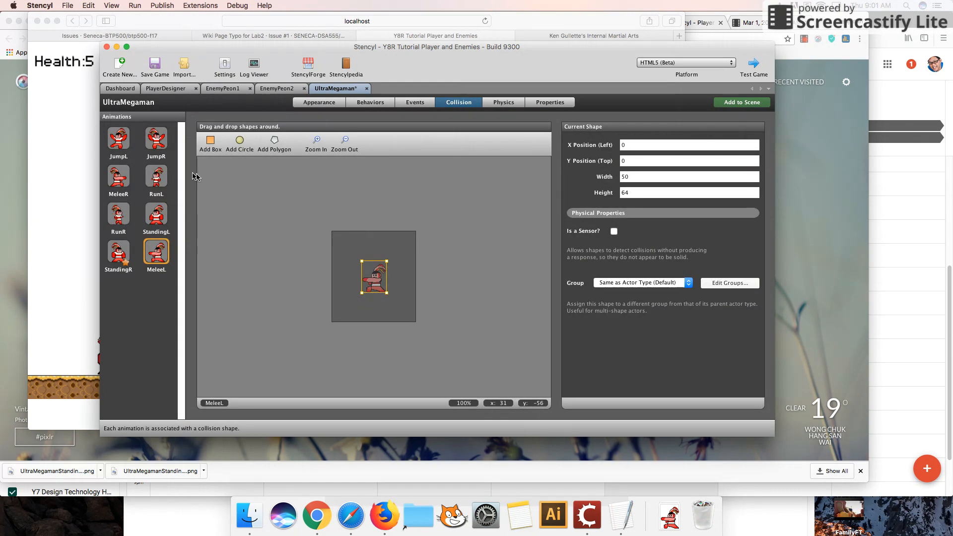
mouse_move(325, 263)
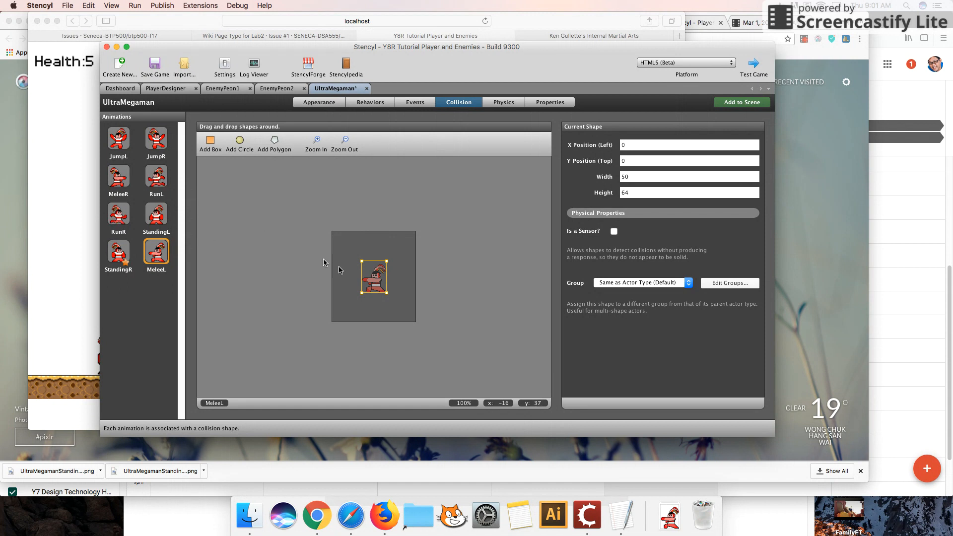
click(118, 176)
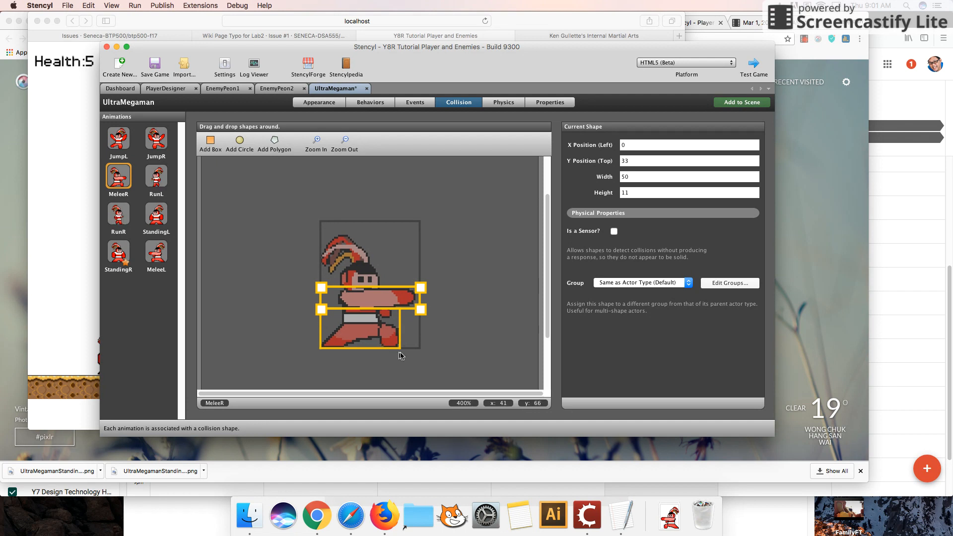
mouse_move(210, 224)
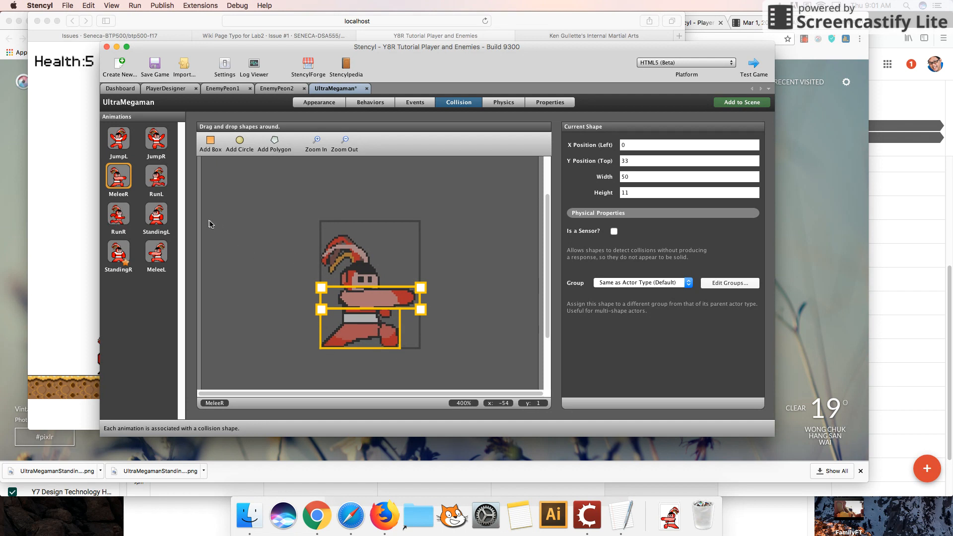
click(155, 254)
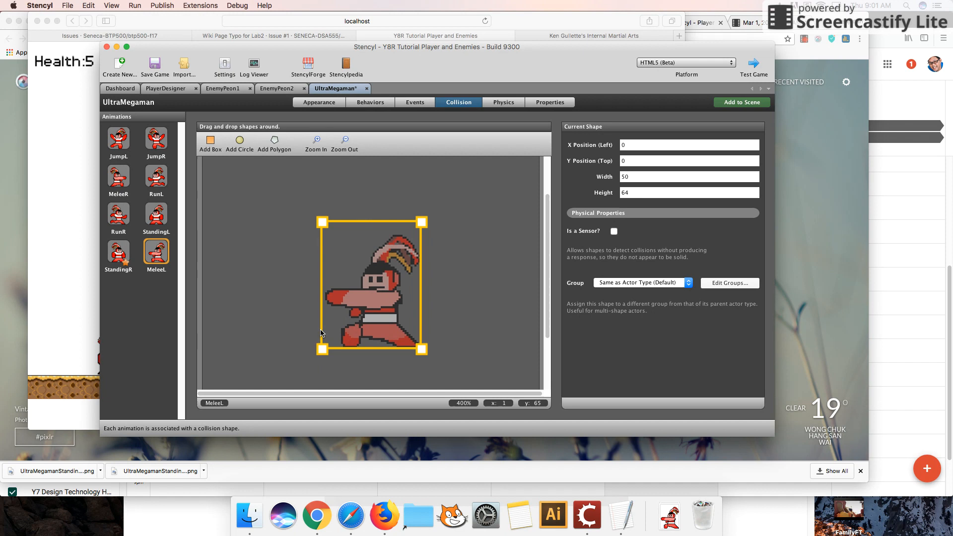
mouse_move(334, 222)
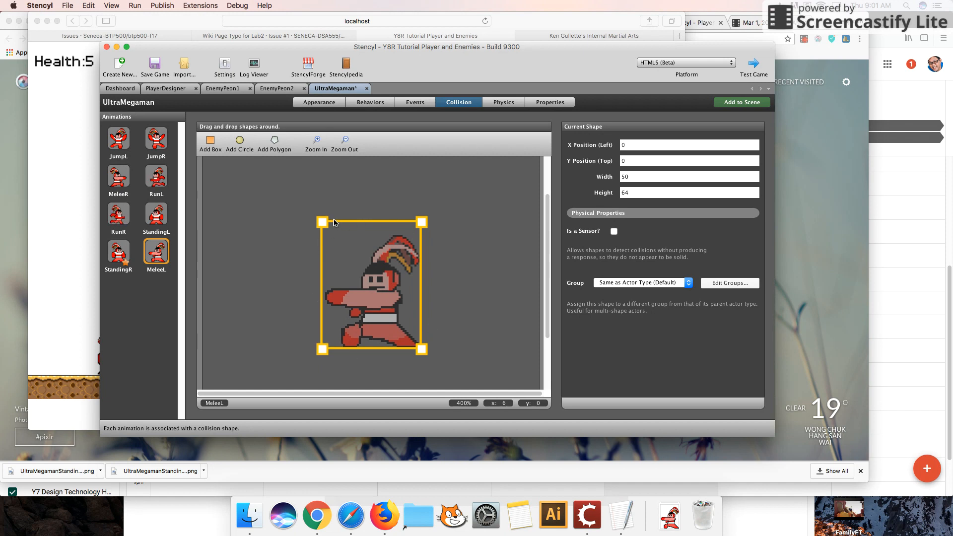
mouse_move(373, 282)
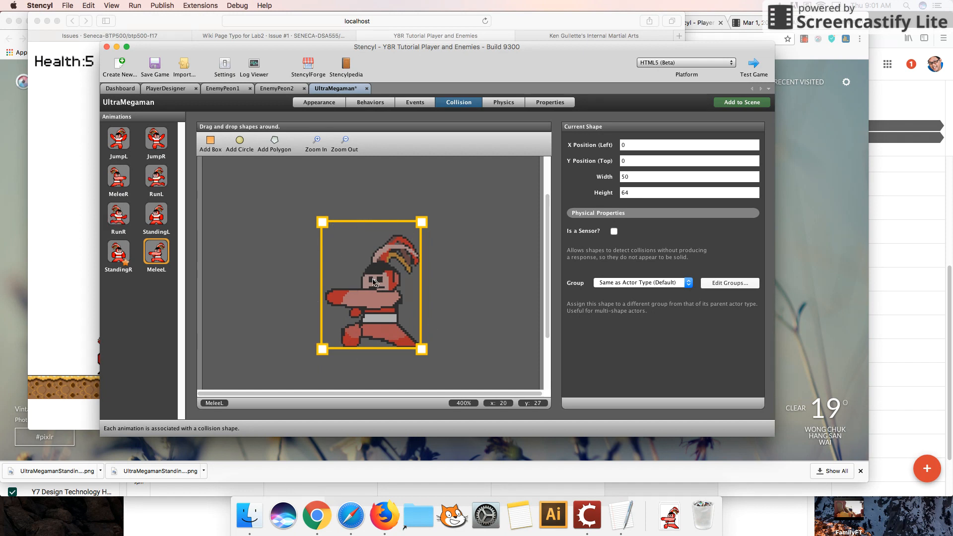
mouse_move(522, 217)
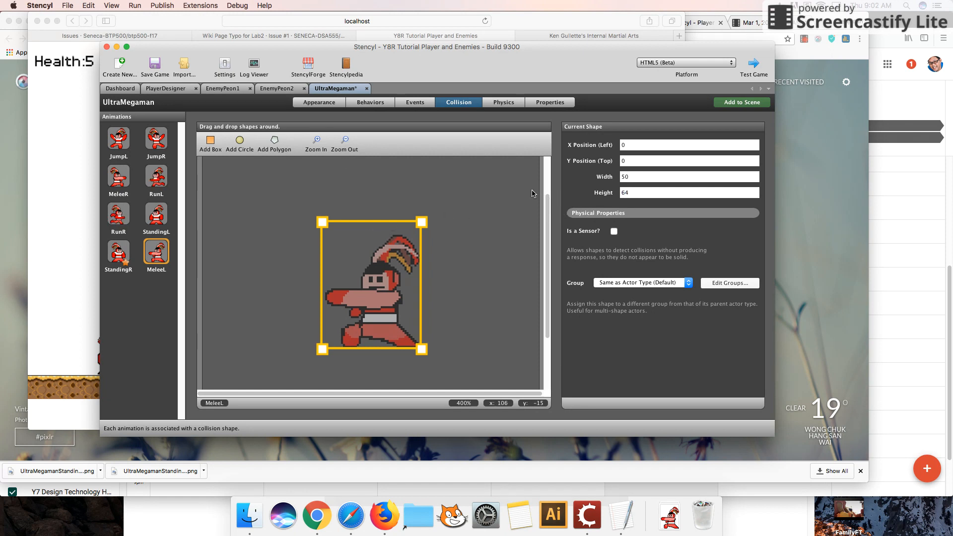
Step: Give MeleeL a lower 50×30 box plus a second 20-wide box at X 20, then show StandingR
text(30)
text(34)
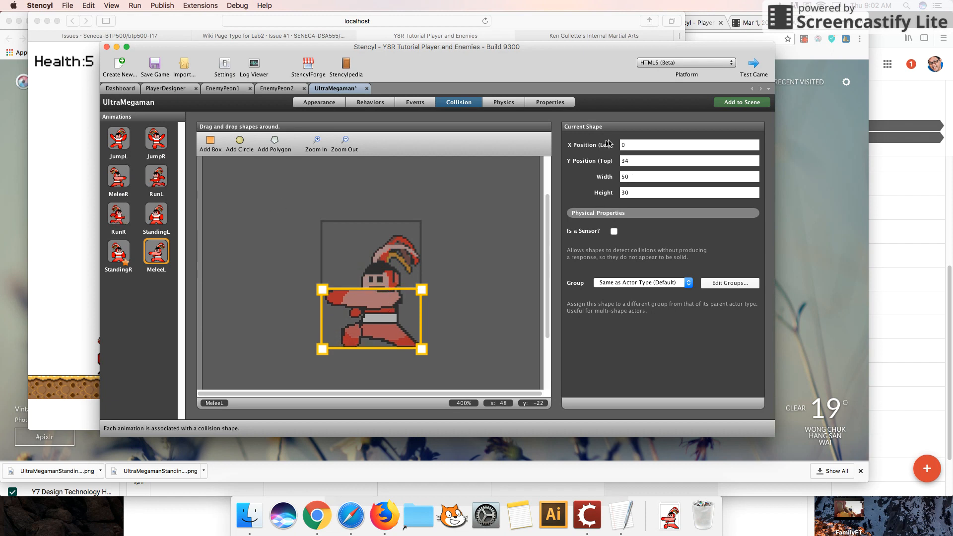
click(210, 141)
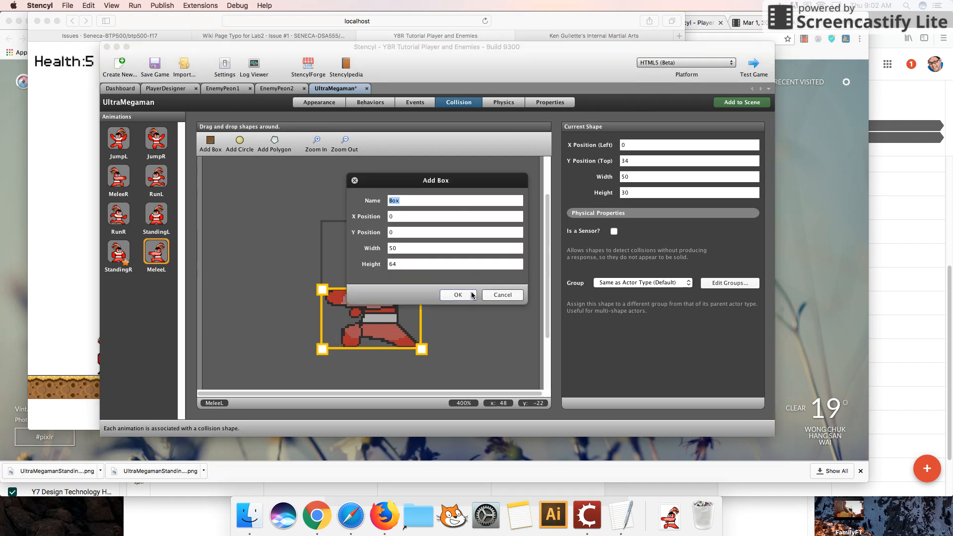
click(458, 294)
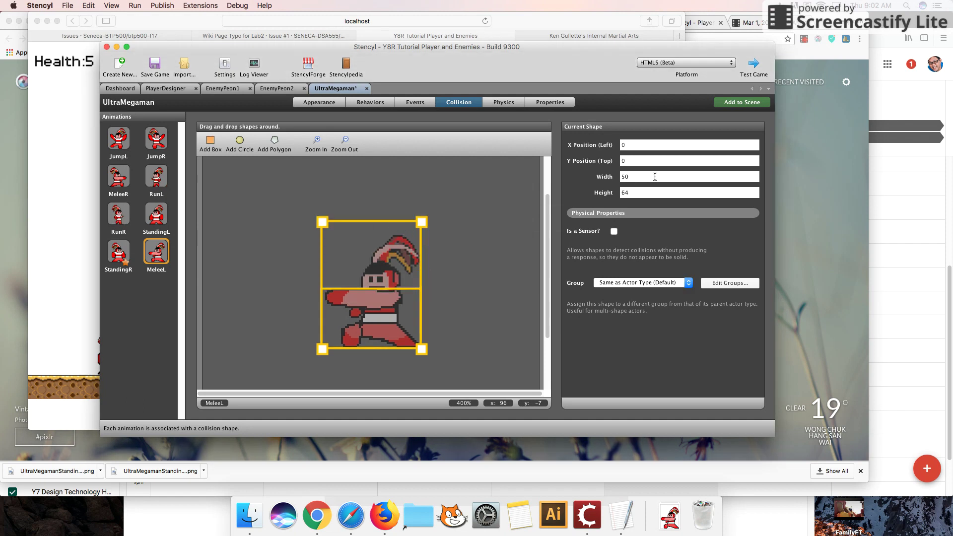
double_click(625, 177)
text(20)
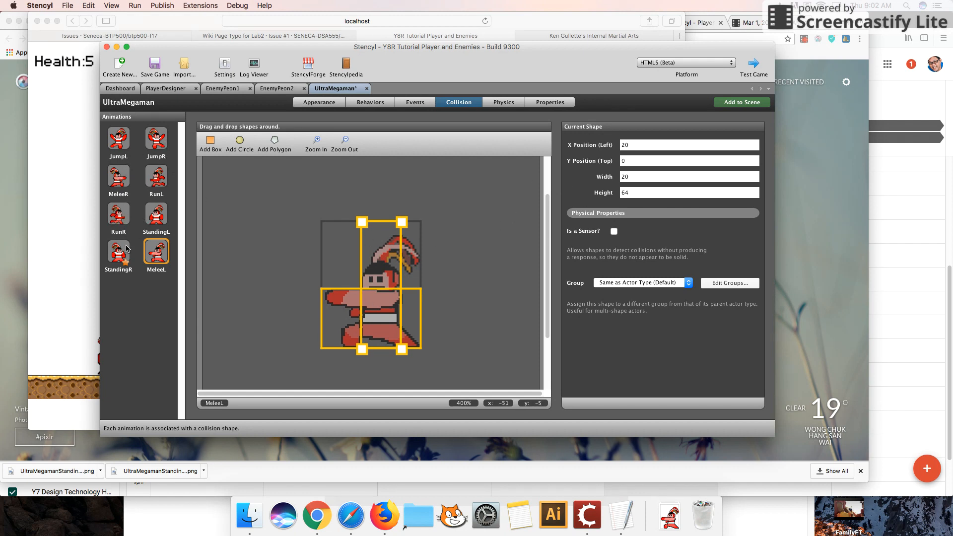
click(118, 254)
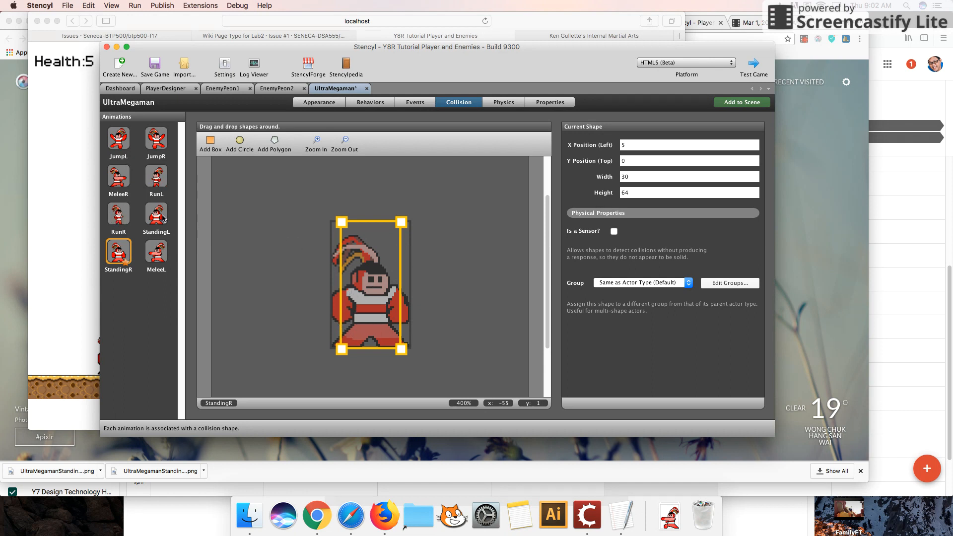
Step: Review StandingL and RunR's narrow 30×64 boxes and MeleeR's low 50×11 box
click(156, 215)
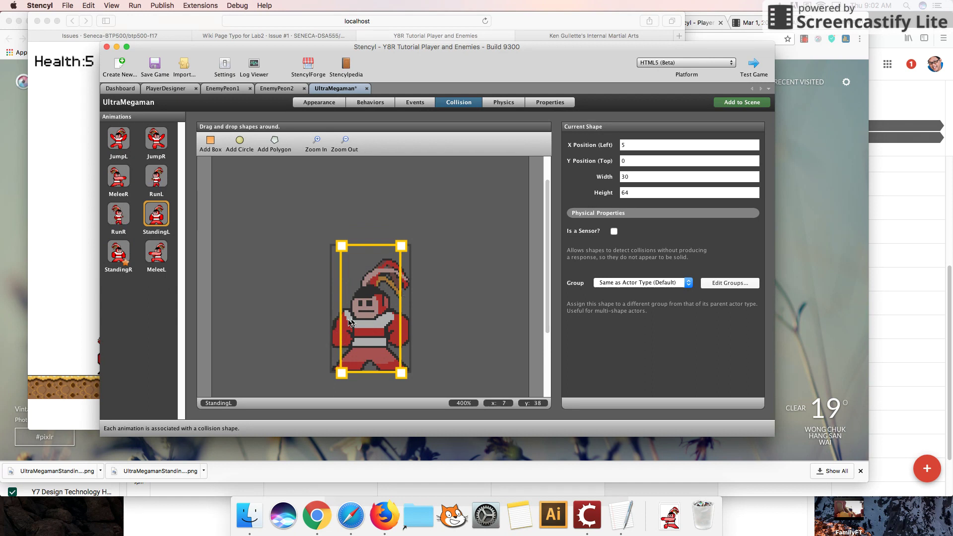
mouse_move(340, 307)
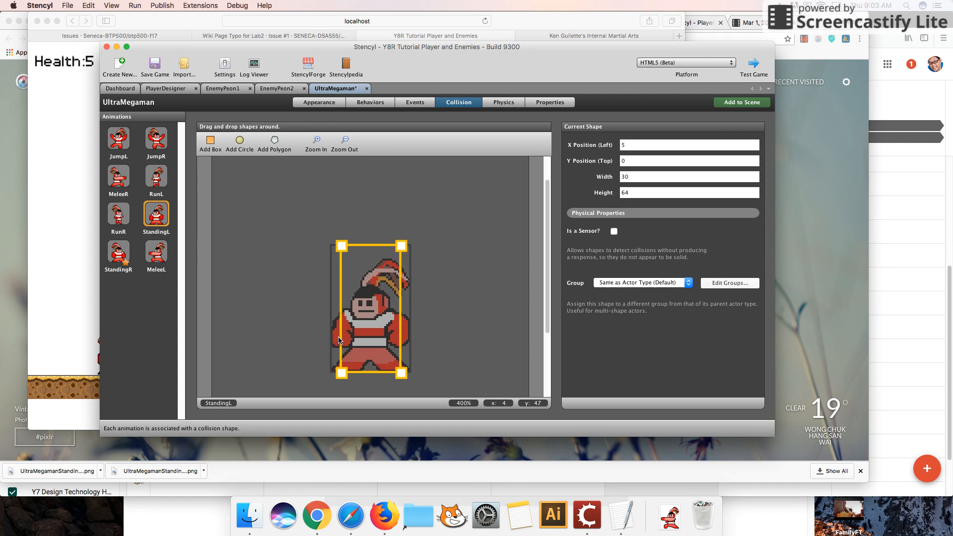
mouse_move(418, 250)
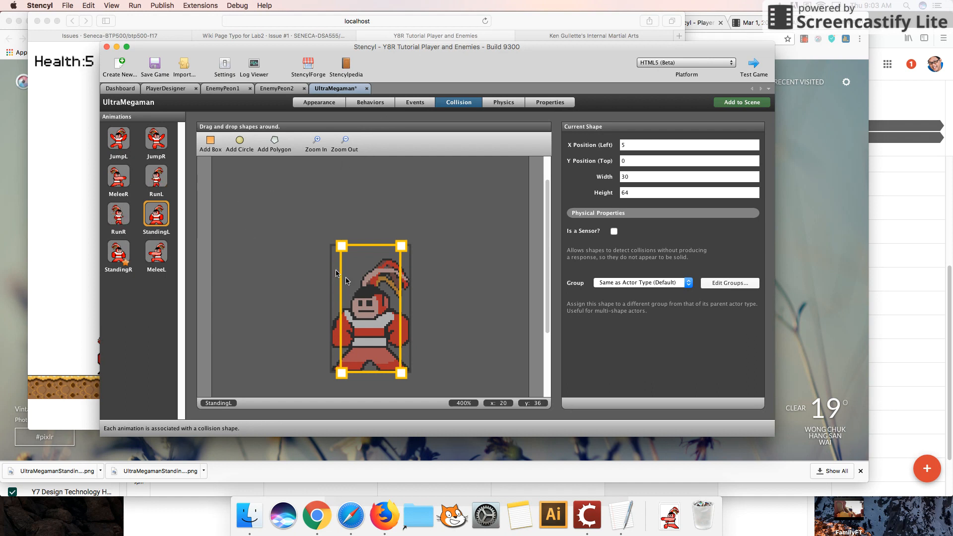
click(118, 213)
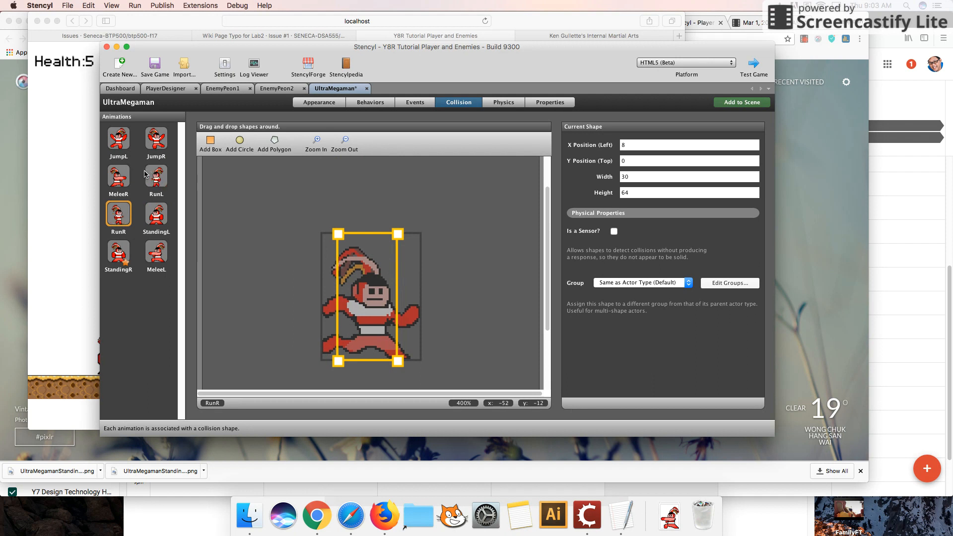
mouse_move(180, 179)
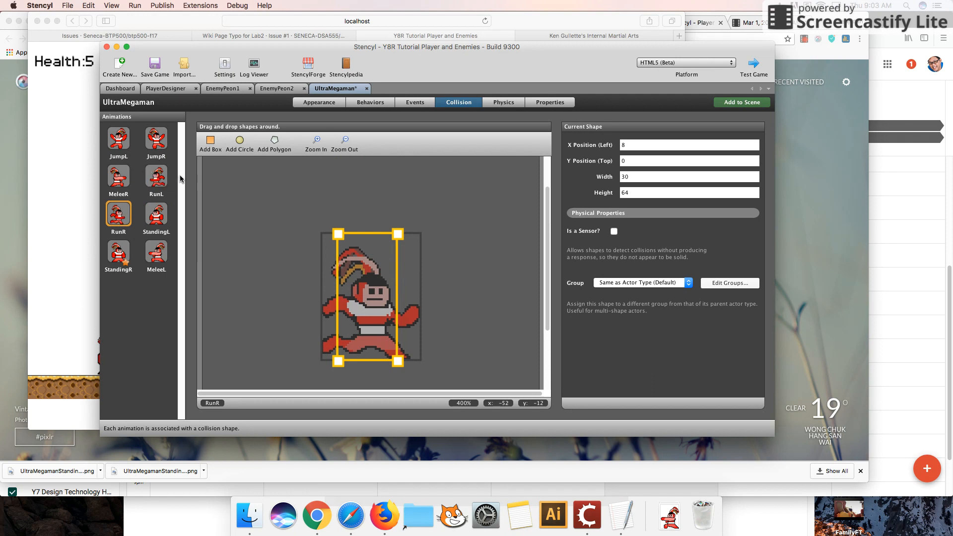
mouse_move(290, 266)
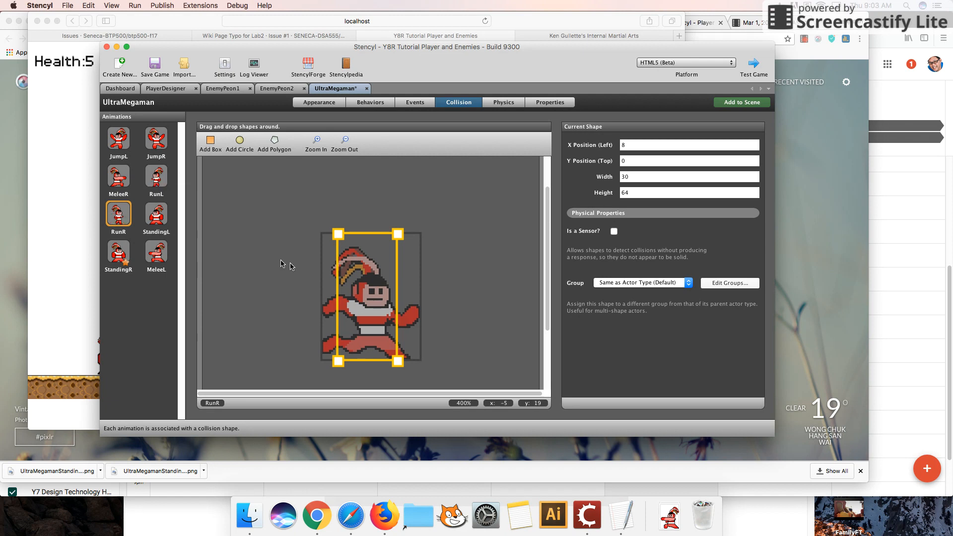
click(156, 215)
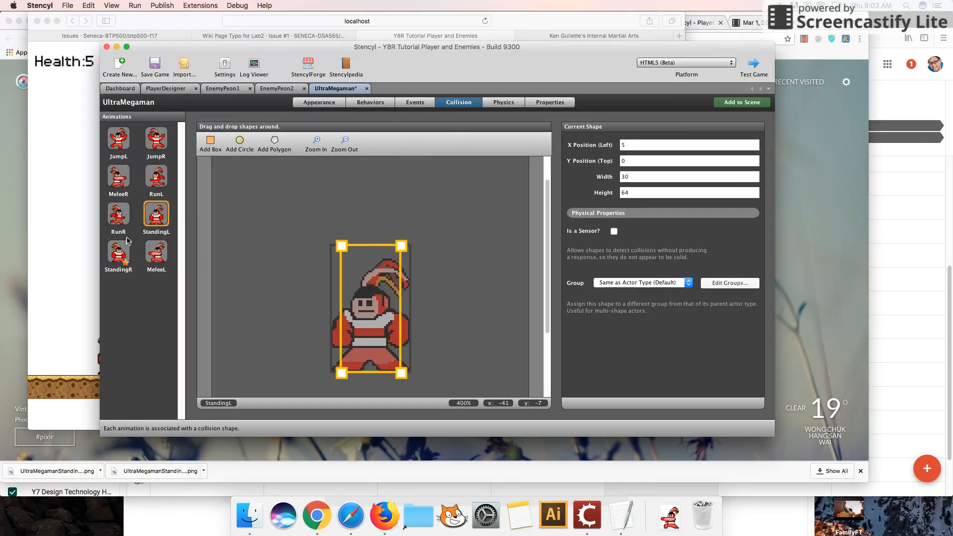
click(118, 213)
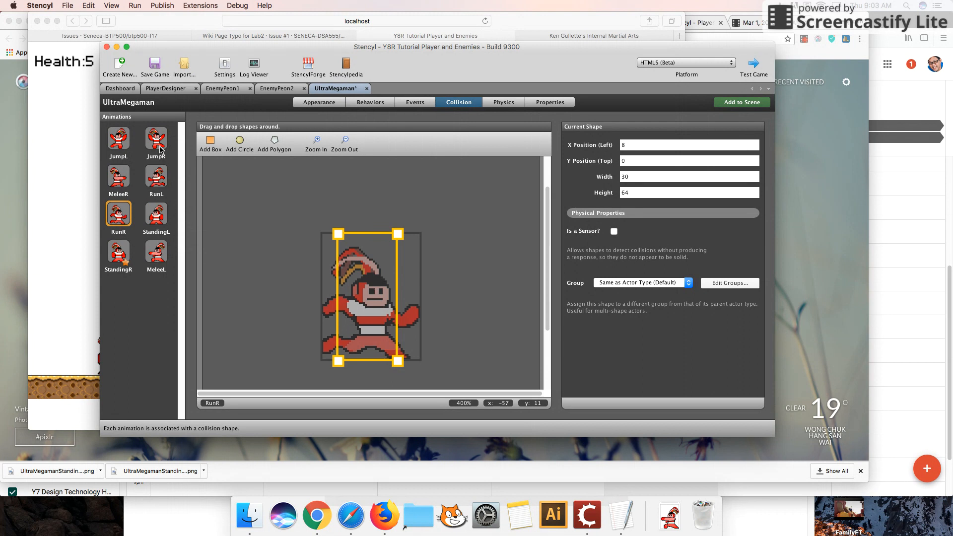
click(118, 178)
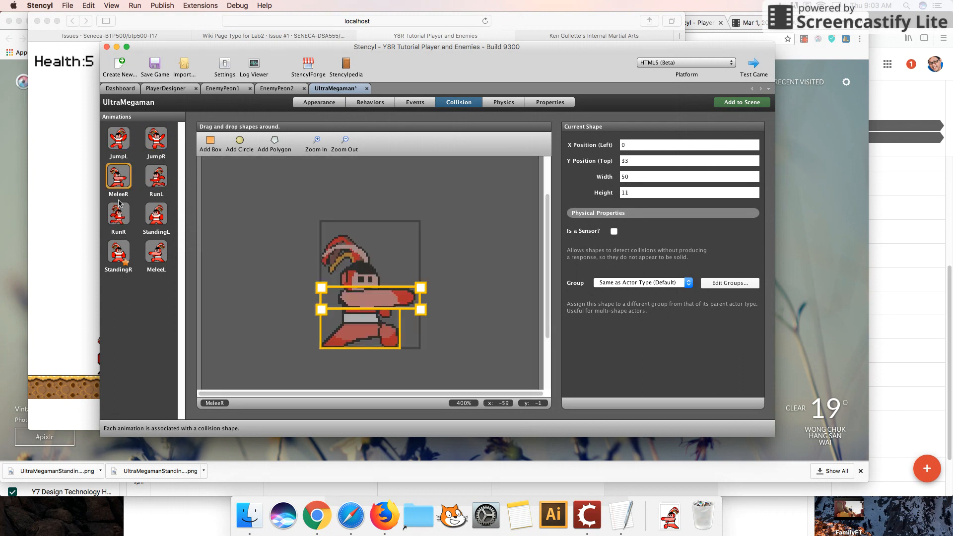
click(118, 214)
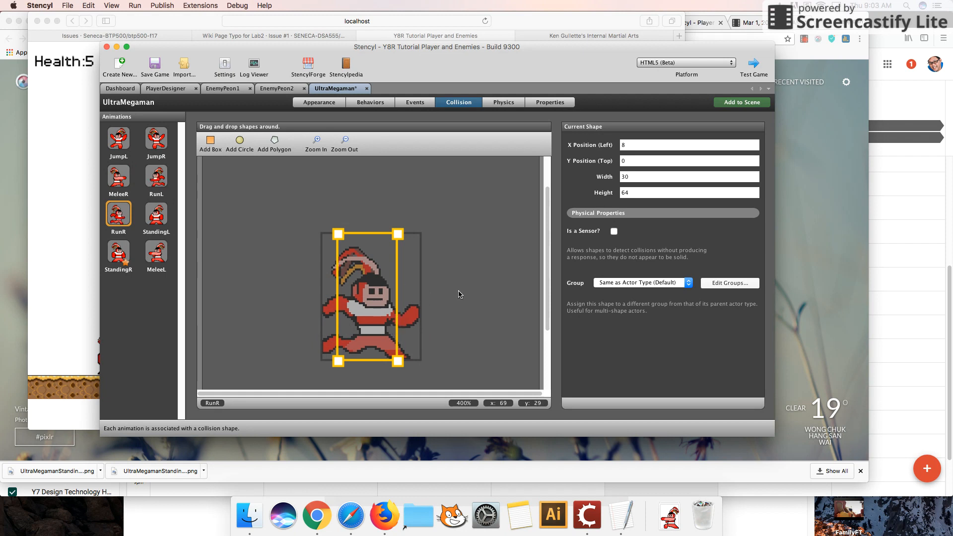
Step: Bring up the Run menu to test the game with the saved UltraMegaman edits
click(138, 5)
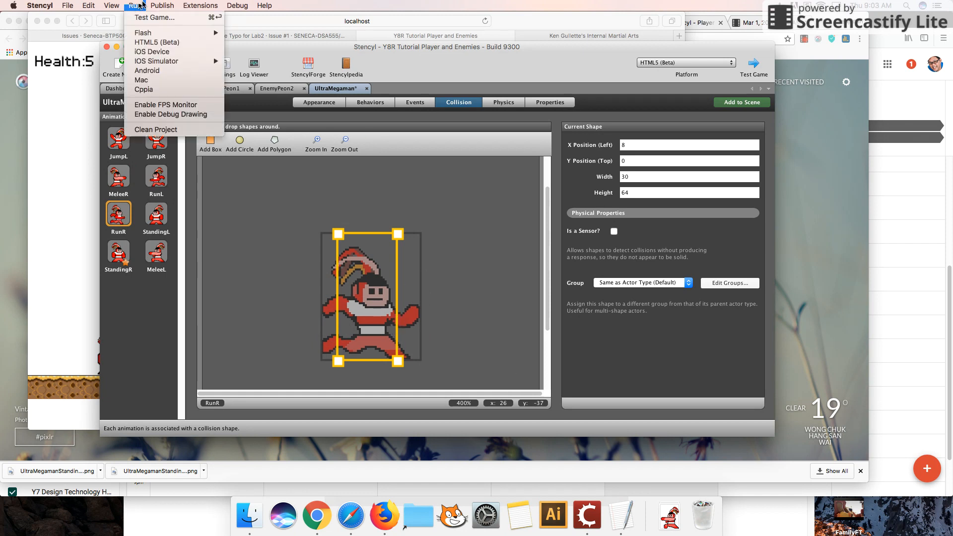
mouse_move(177, 114)
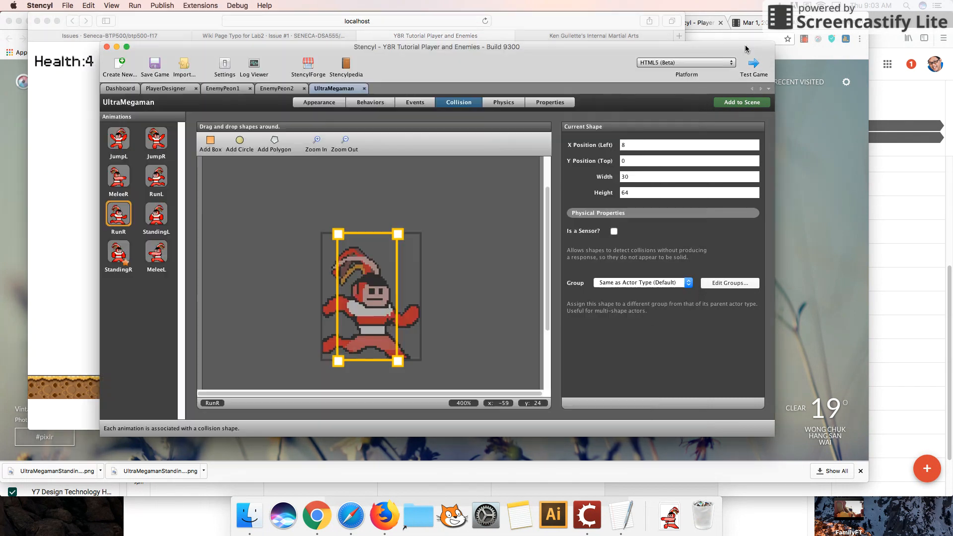
click(685, 63)
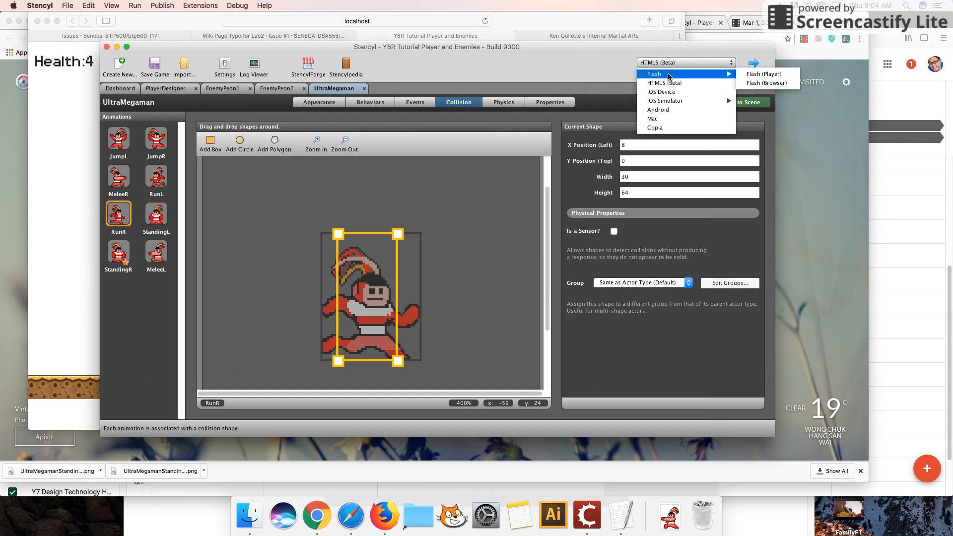
click(685, 63)
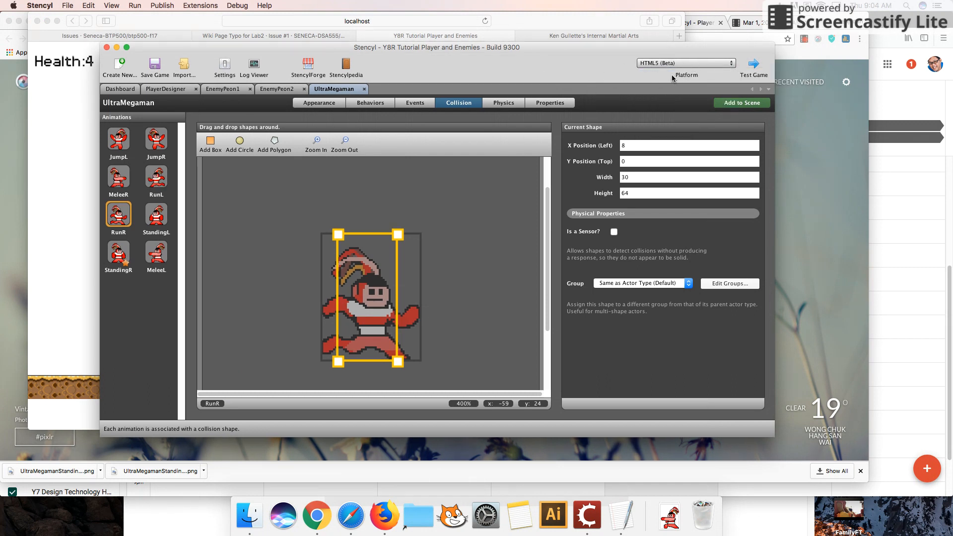
mouse_move(482, 205)
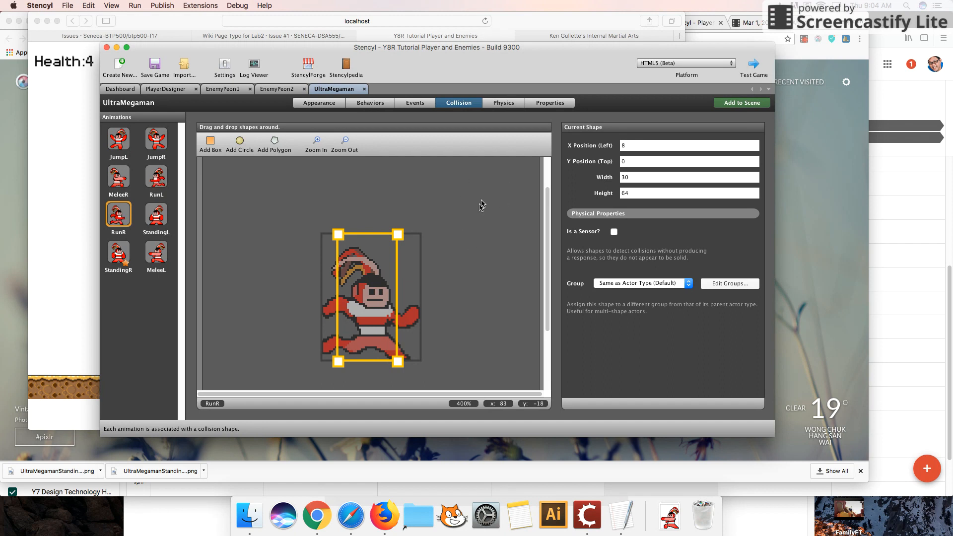
mouse_move(551, 303)
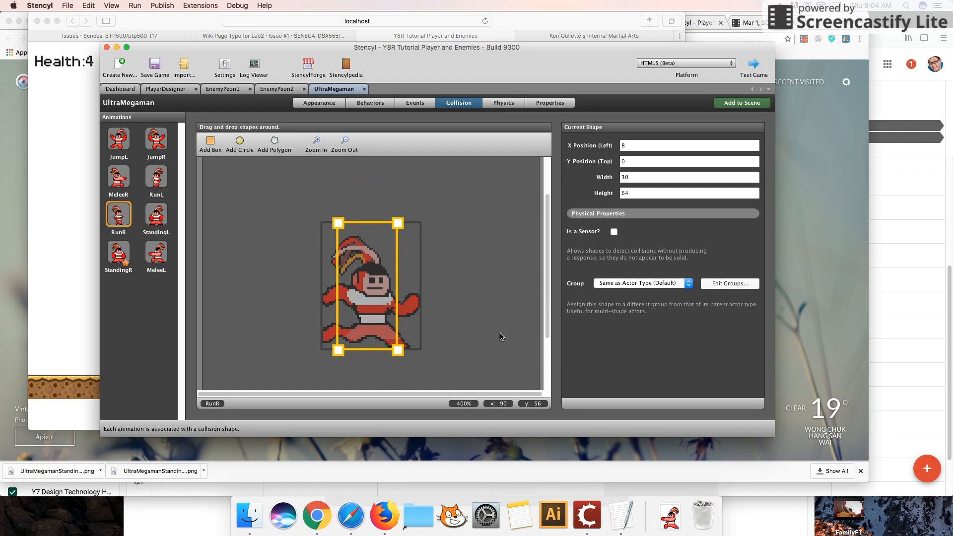
mouse_move(562, 481)
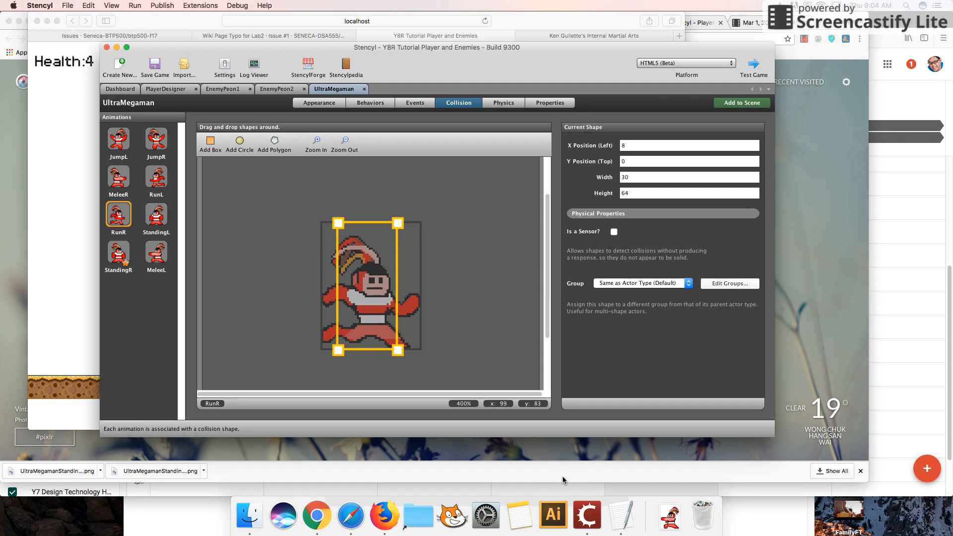